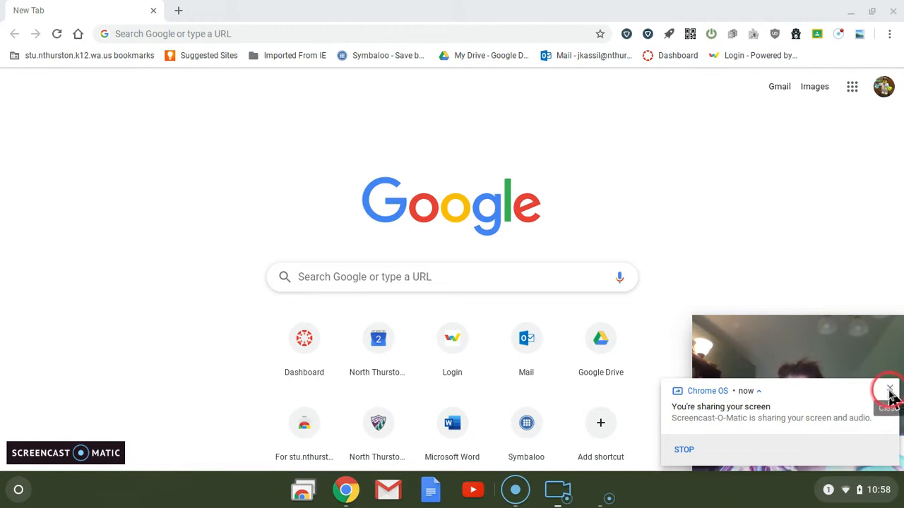
Dismiss the 'You're sharing your screen' notification, leaving only the new tab page
{"action": "left_click", "coordinate": [890, 390]}
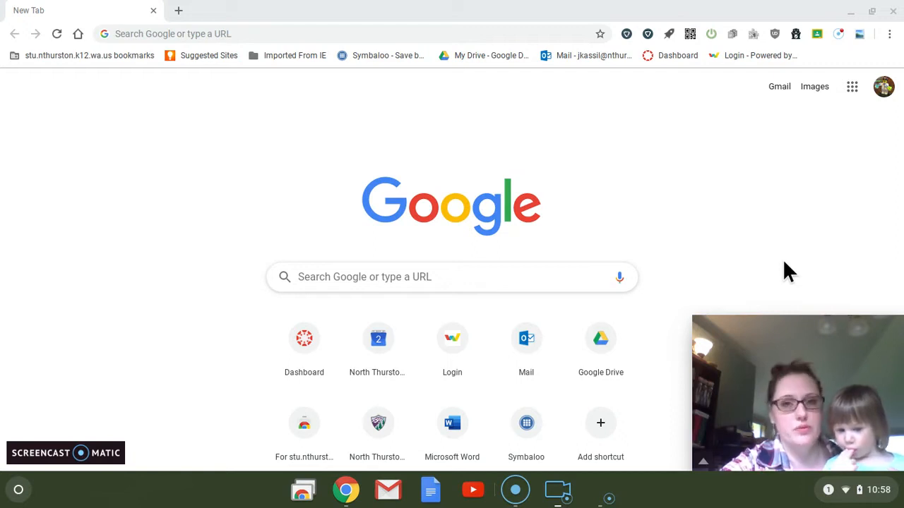
{"action": "left_click", "coordinate": [443, 144]}
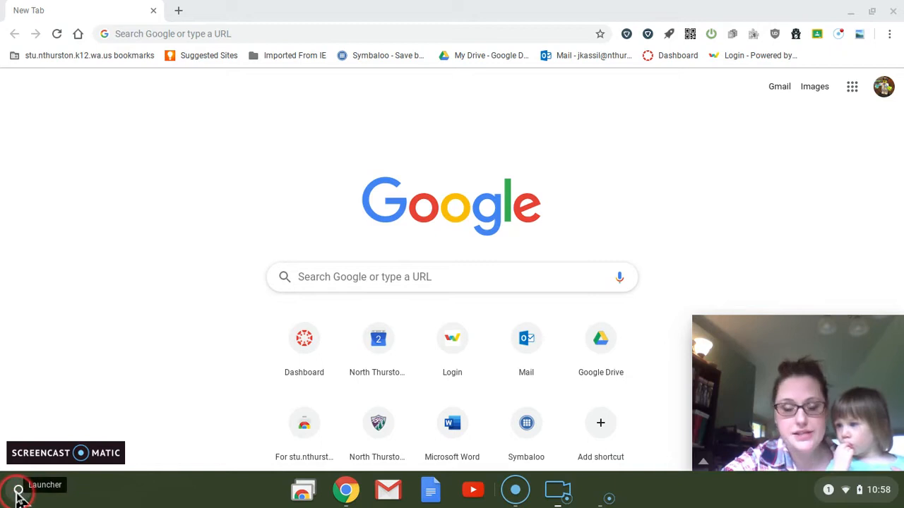
Search the Chrome Web Store for 'explain and send' via the Launcher to find the extension
{"action": "left_click", "coordinate": [18, 489]}
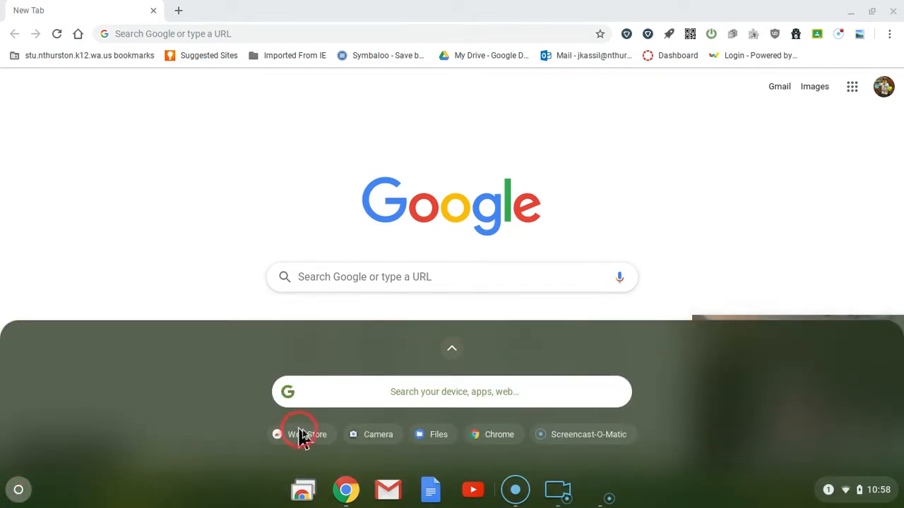
{"action": "left_click", "coordinate": [302, 435]}
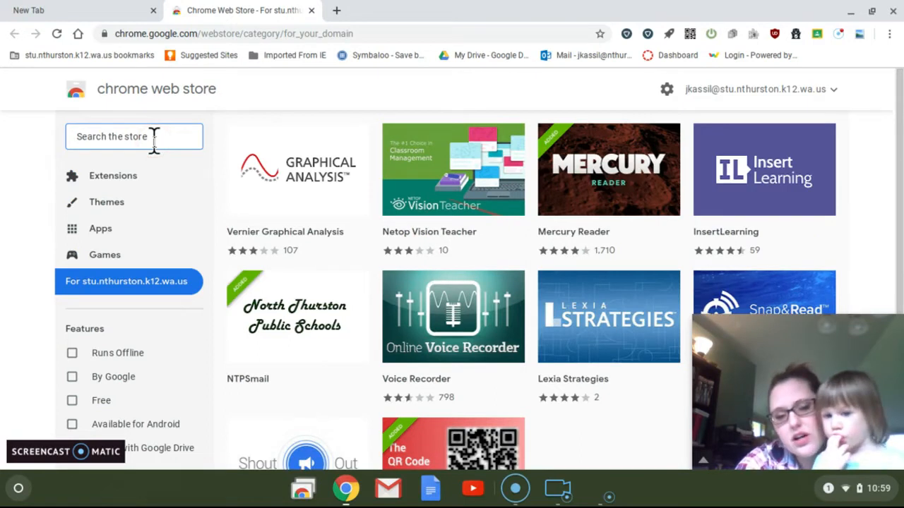
{"action": "type", "text": "explain and send"}
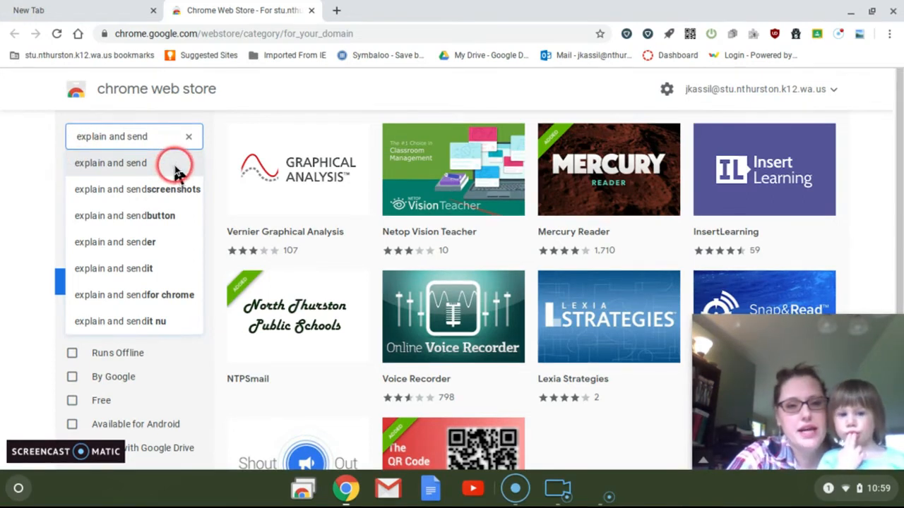
{"action": "left_click", "coordinate": [110, 164]}
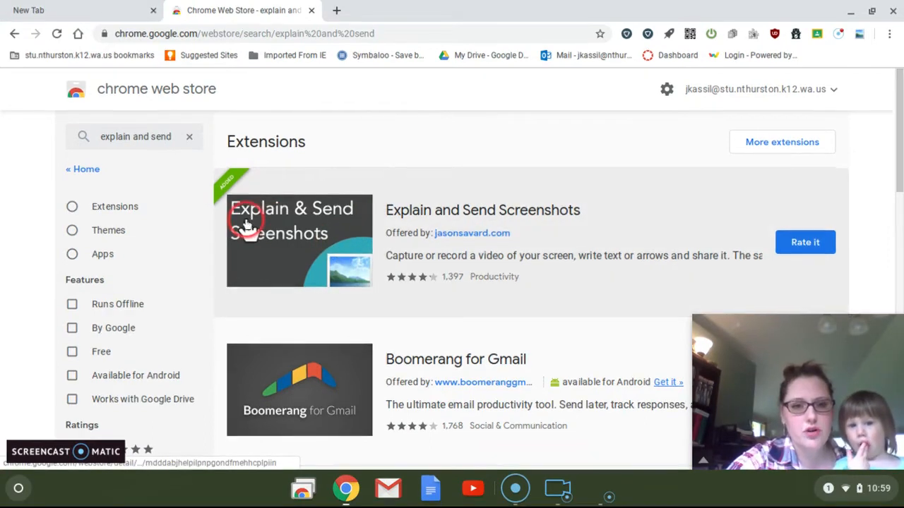
{"action": "mouse_move", "coordinate": [590, 210]}
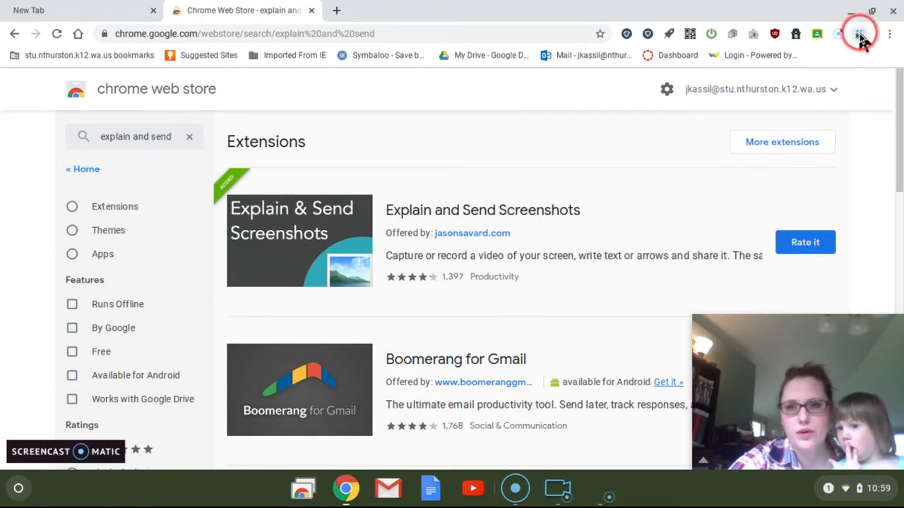
{"action": "mouse_move", "coordinate": [860, 34]}
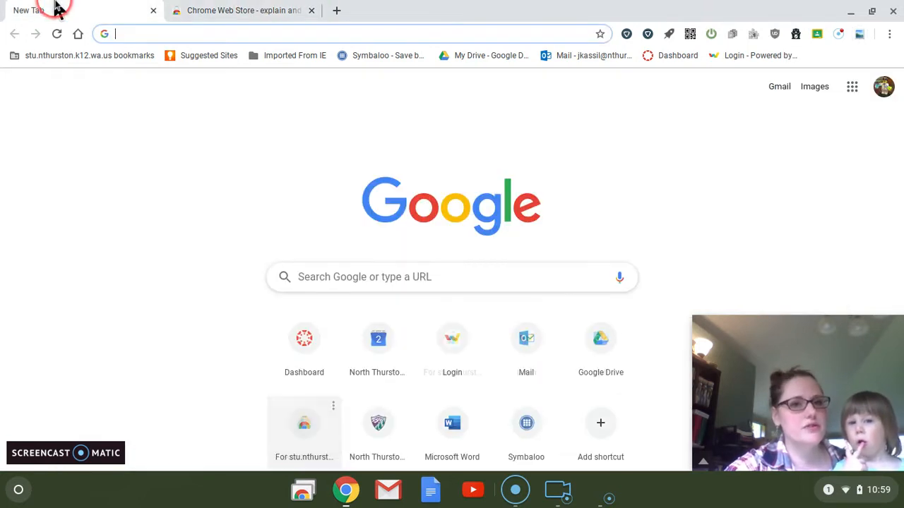
Search Google for 'fluffy kitties' in a new tab and show only image results
{"action": "left_click", "coordinate": [452, 276]}
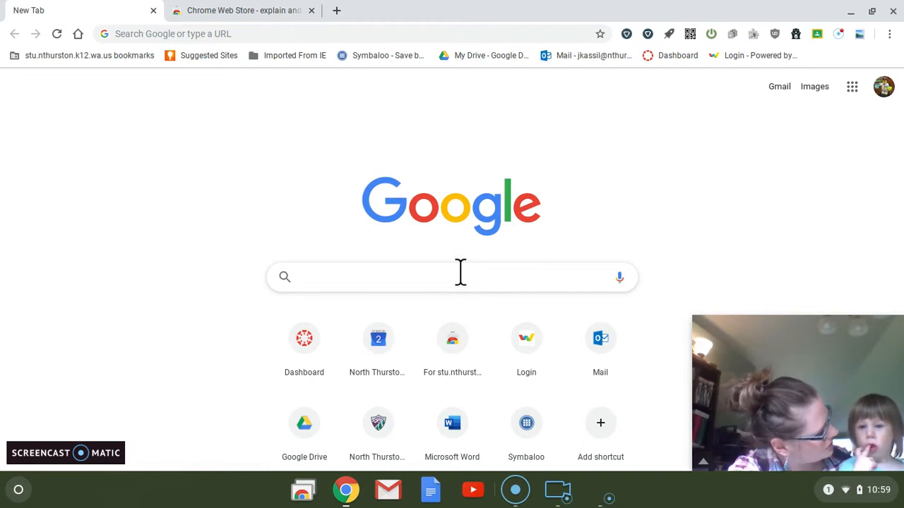
{"action": "left_click", "coordinate": [452, 277]}
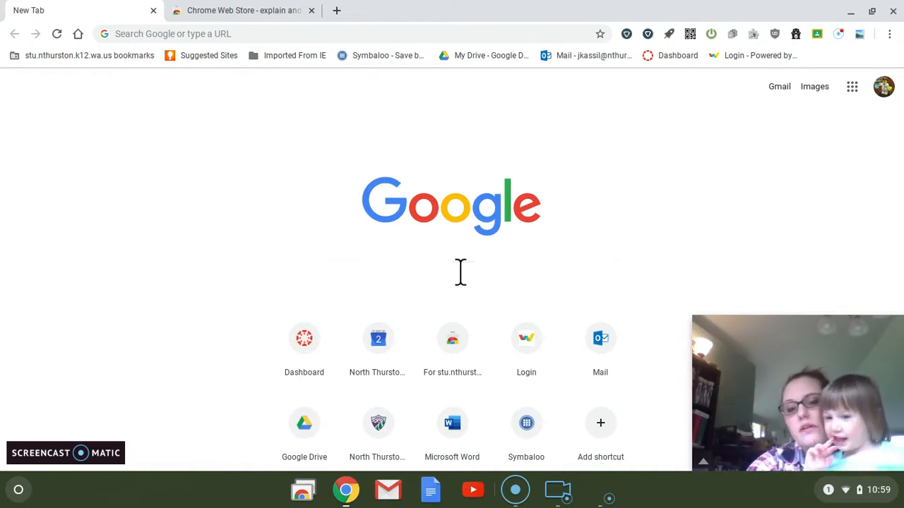
{"action": "type", "text": "fluffy kitties"}
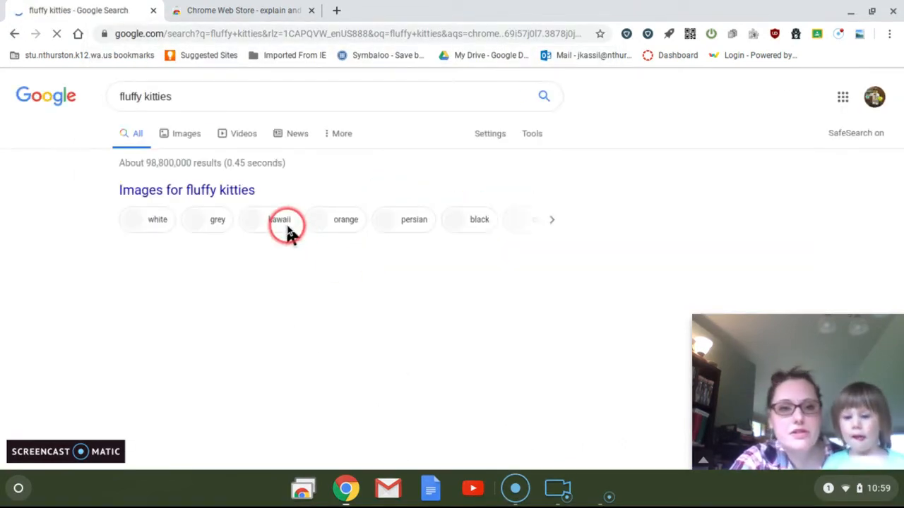
{"action": "left_click", "coordinate": [186, 133]}
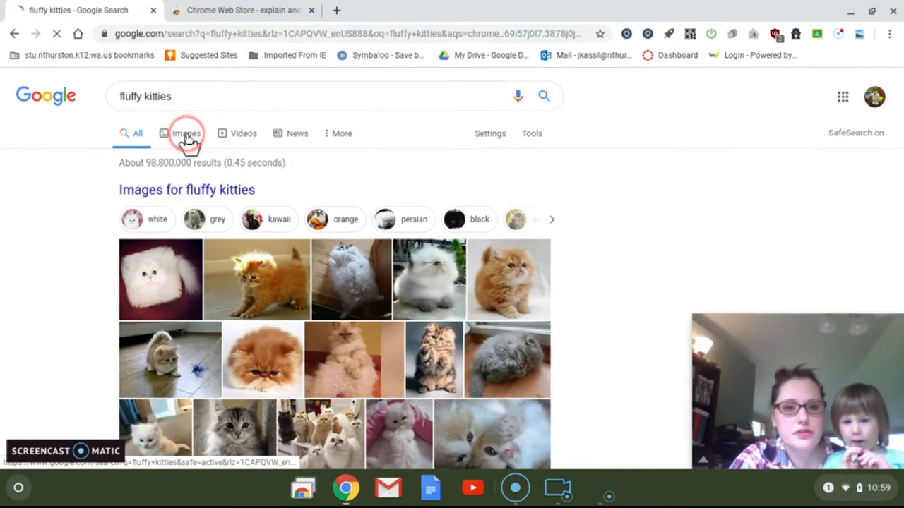
{"action": "left_click", "coordinate": [186, 133]}
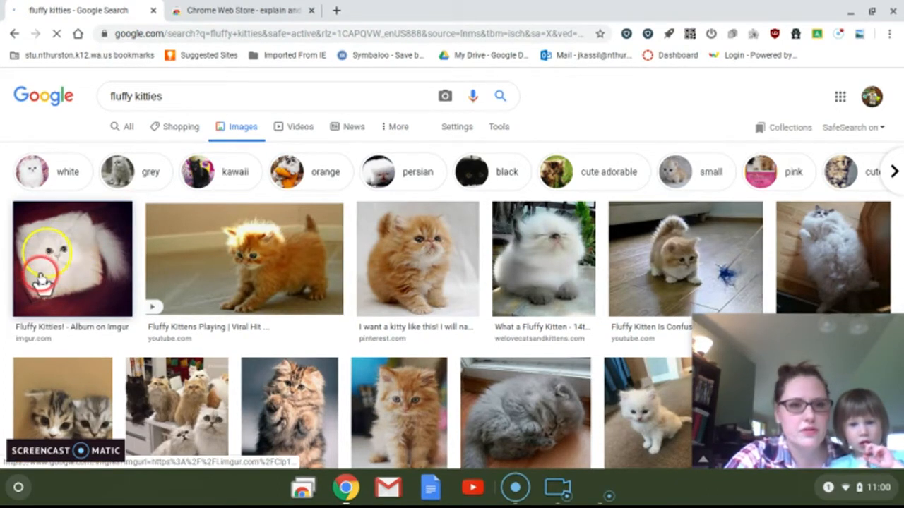
Preview the first result, the fluffy white kitten from the Imgur album
{"action": "left_click", "coordinate": [71, 260]}
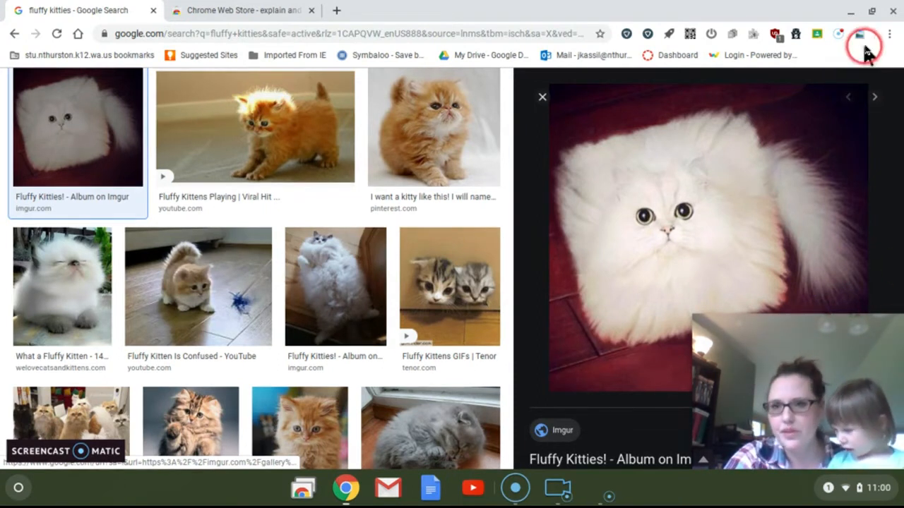
{"action": "mouse_move", "coordinate": [860, 34]}
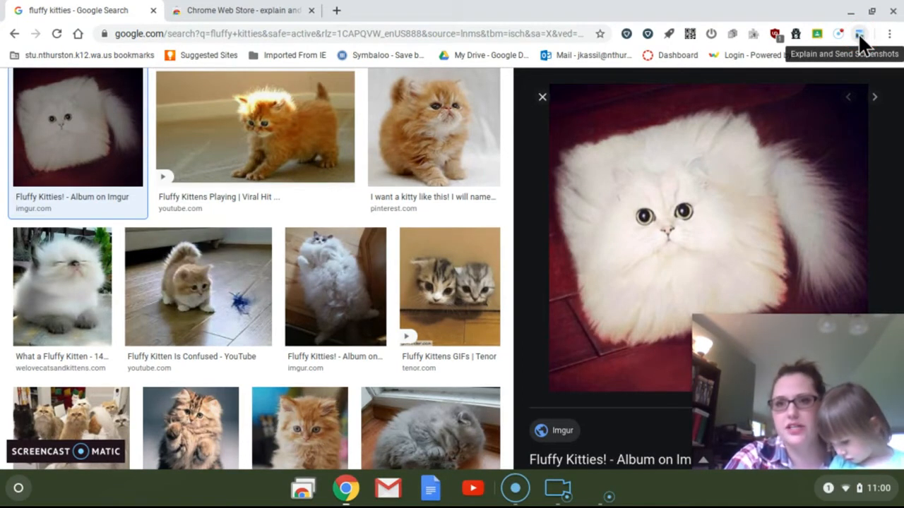
Capture a selected area around the kitten picture with the extension's Select area option
{"action": "left_click", "coordinate": [860, 34]}
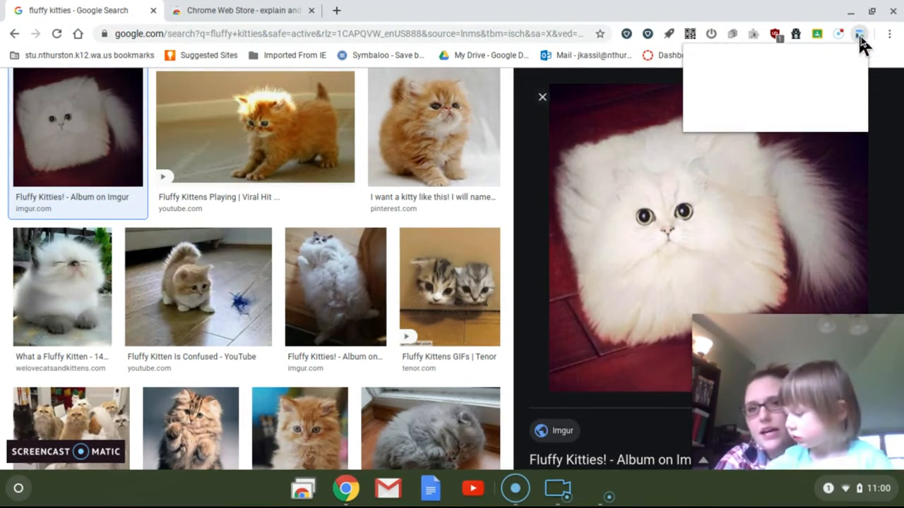
{"action": "left_click", "coordinate": [860, 34]}
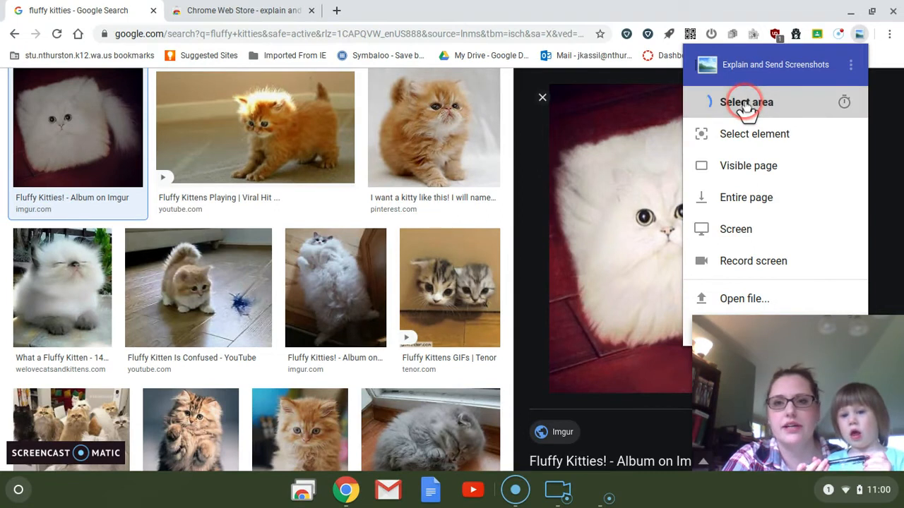
{"action": "left_click", "coordinate": [745, 102]}
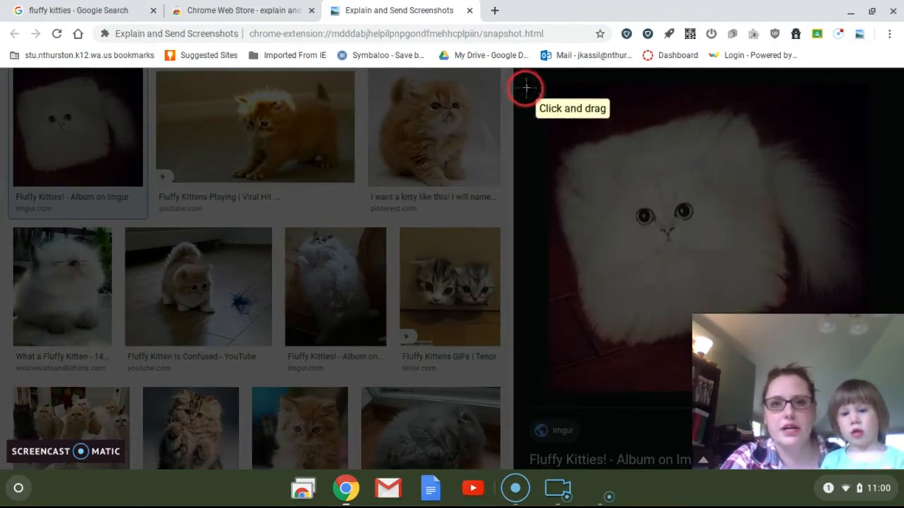
{"action": "left_click_drag", "start_coordinate": [526, 87], "coordinate": [713, 304]}
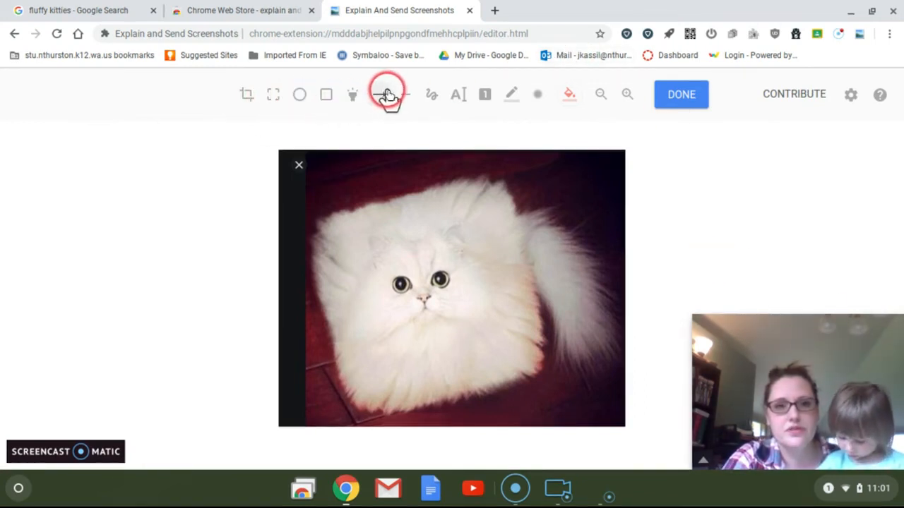
Draw a red arrow at the kitten and place an empty text label just right of it
{"action": "left_click_drag", "start_coordinate": [308, 201], "coordinate": [392, 233]}
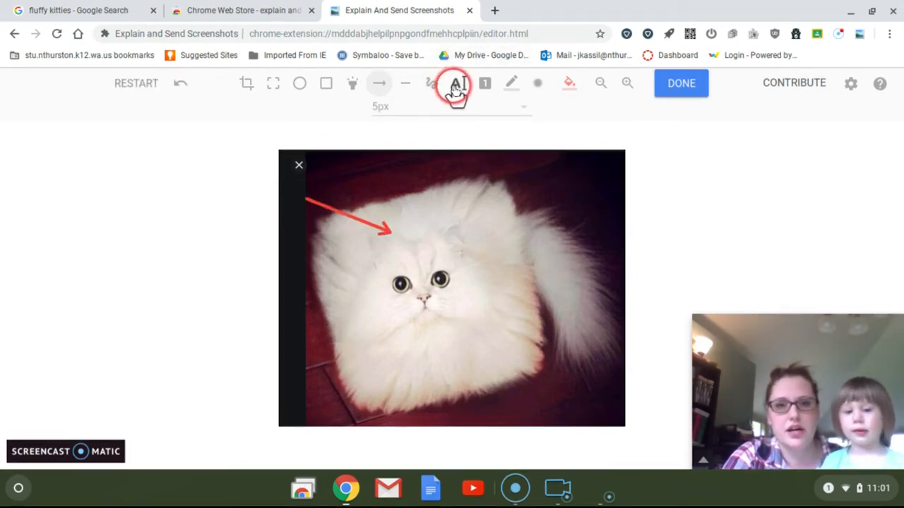
{"action": "left_click", "coordinate": [458, 82]}
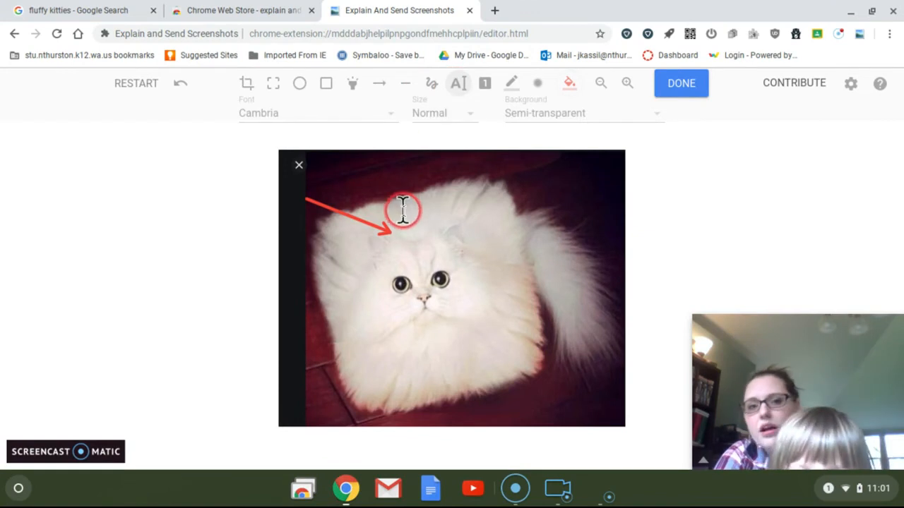
{"action": "left_click", "coordinate": [402, 218]}
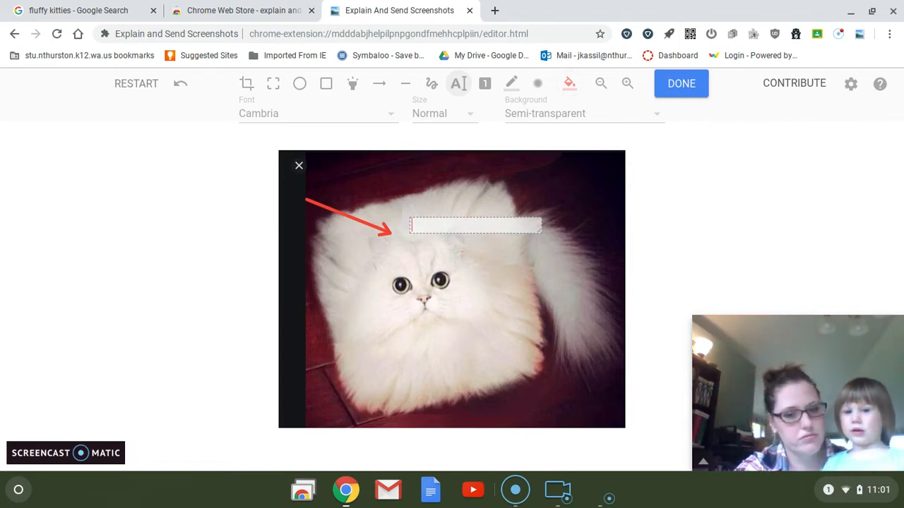
Enter the label text 'Square Papil Ion', fixing the spelling with Backspace
{"action": "type", "text": "Square"}
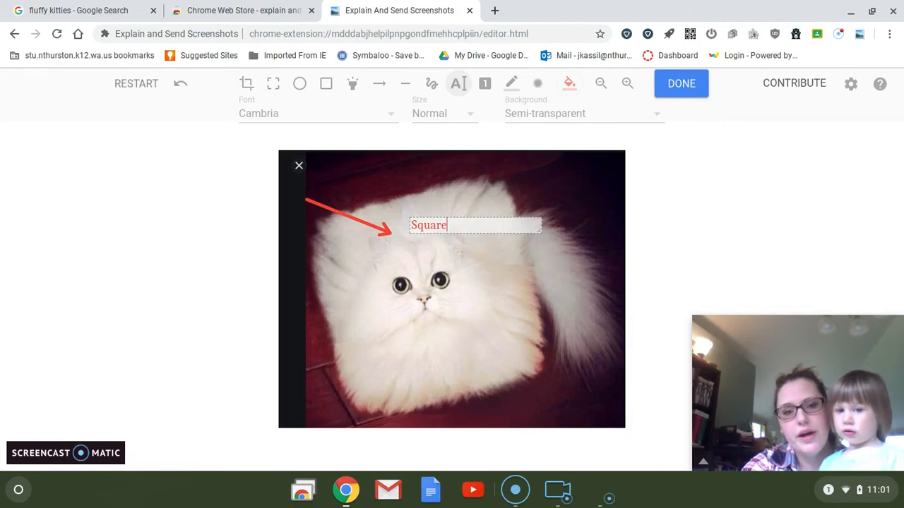
{"action": "type", "text": "Pappi"}
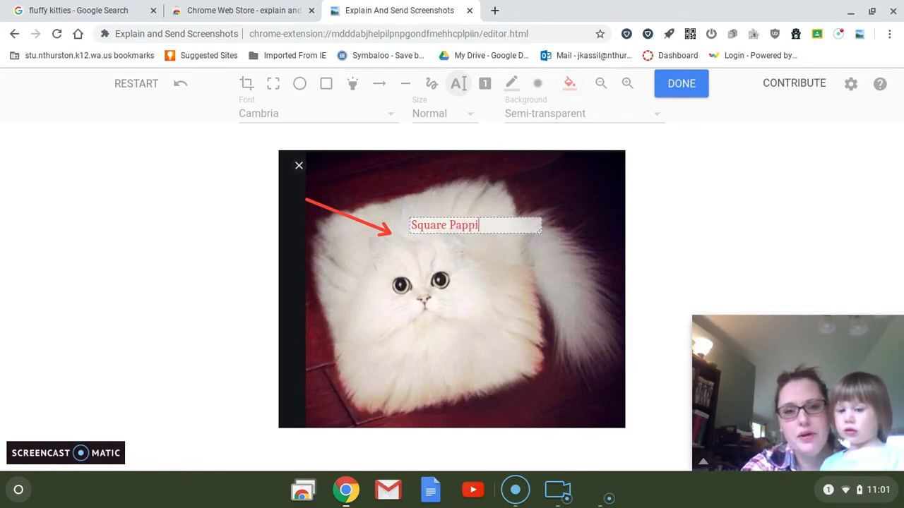
{"action": "type", "text": "ll"}
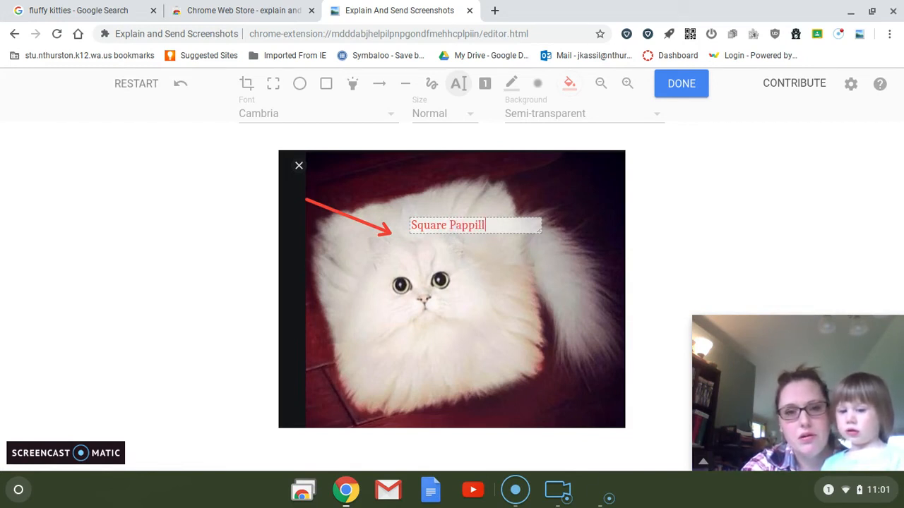
{"action": "key", "text": "BackSpace"}
{"action": "type", "text": "on"}
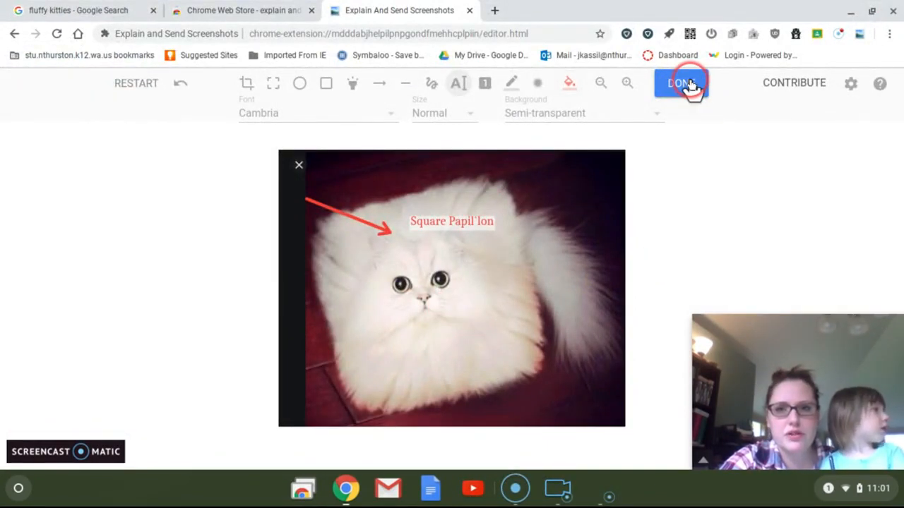
Finalize the annotation with DONE to reveal Download, Save As, Upload, Copy and Share
{"action": "left_click", "coordinate": [680, 82]}
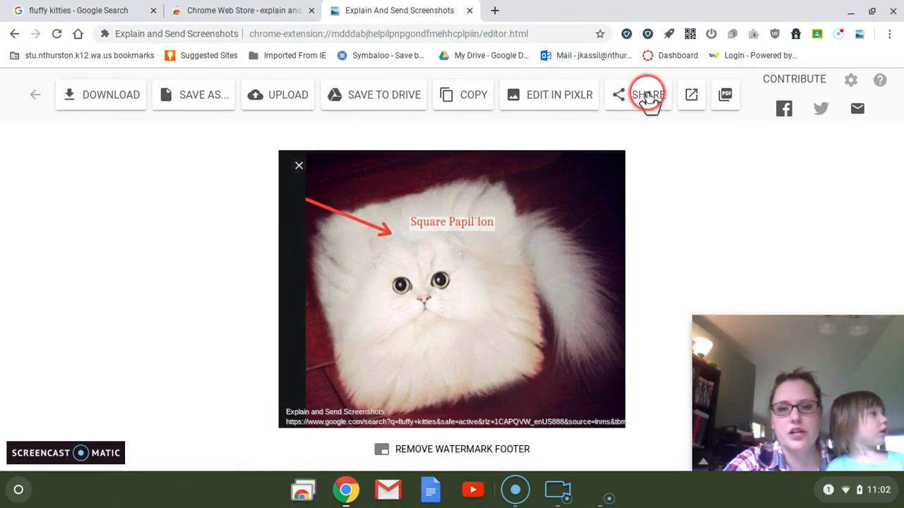
{"action": "mouse_move", "coordinate": [714, 134]}
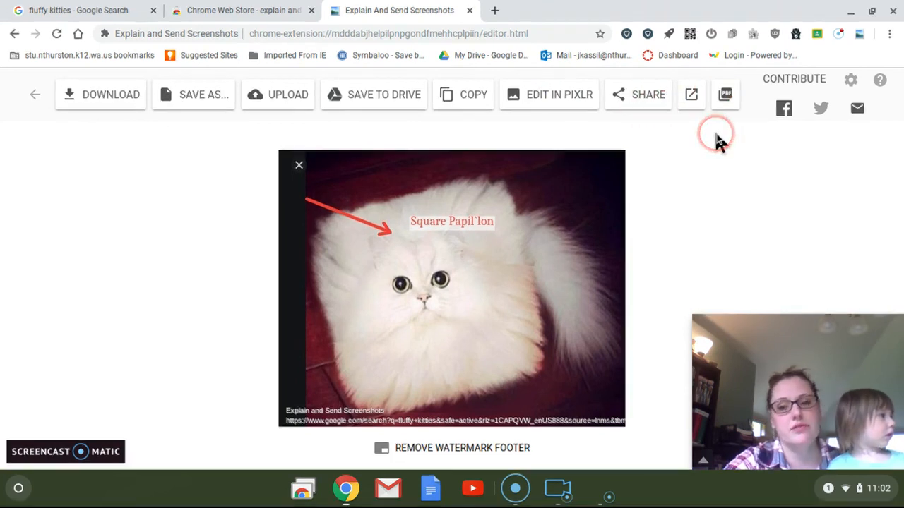